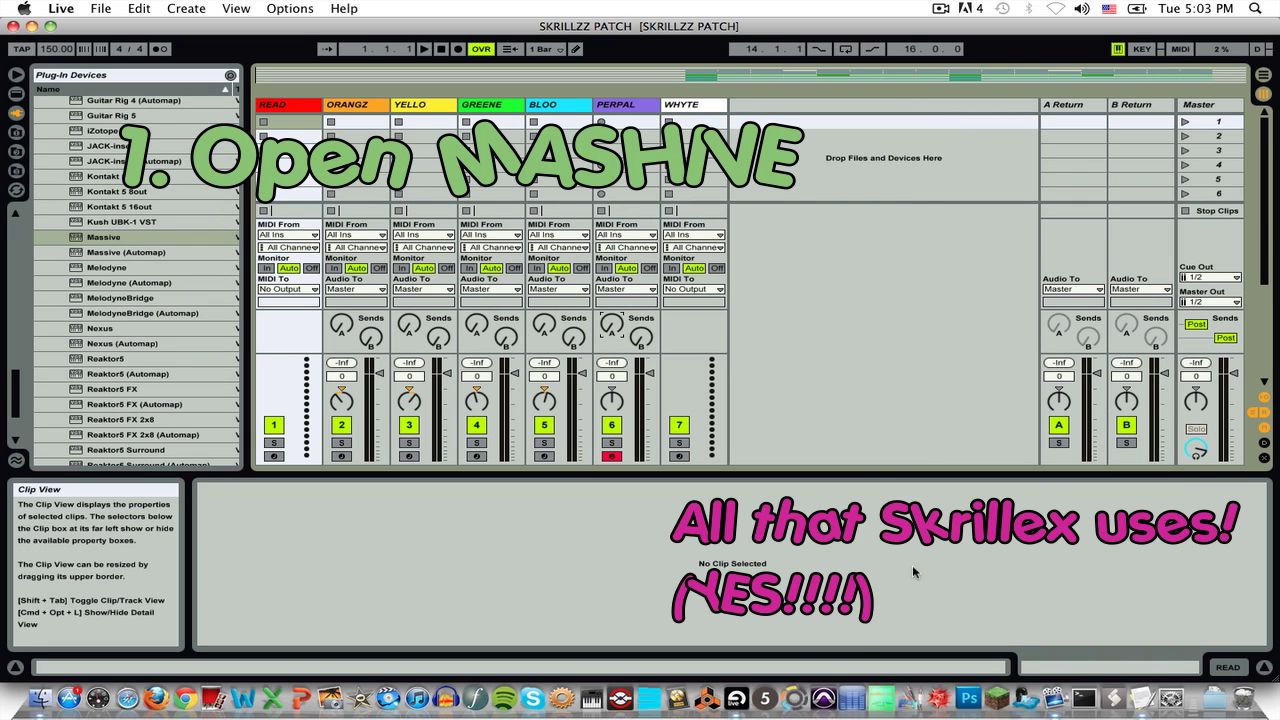
Select Massive in the Plug-in Devices list
click(103, 237)
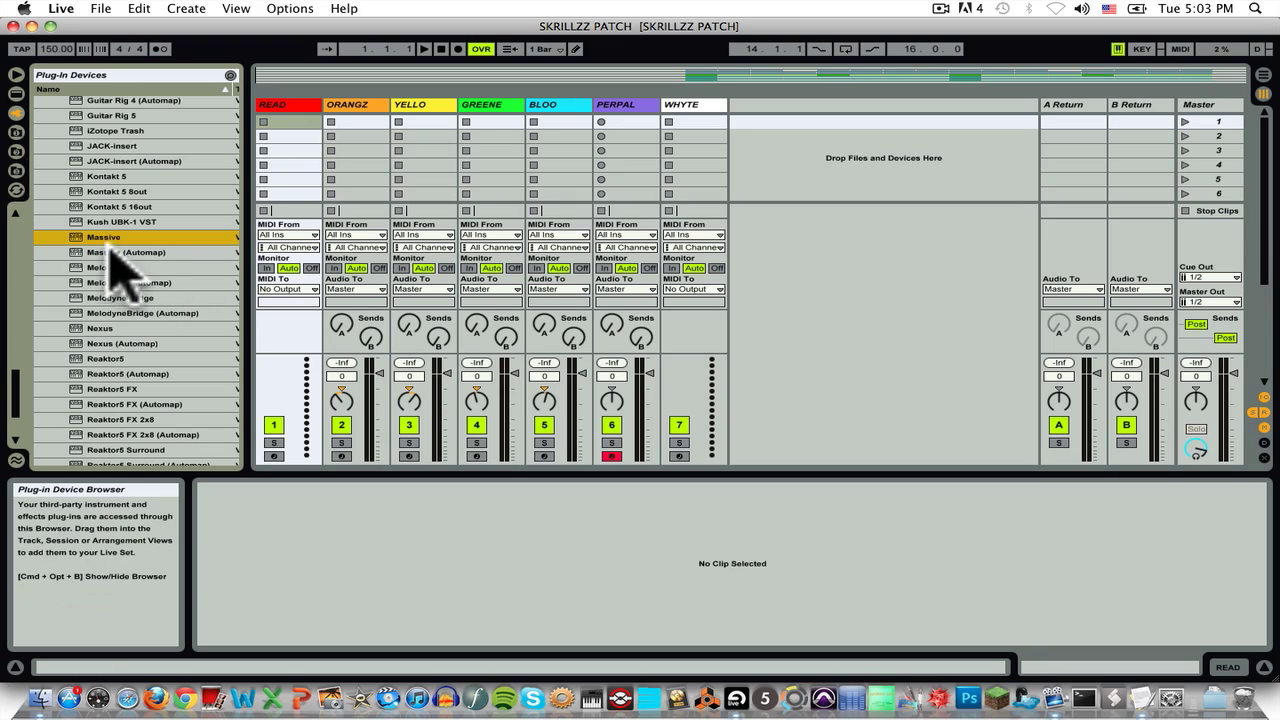
Load Massive onto the READ track with its synth editor showing and no preset
double_click(103, 237)
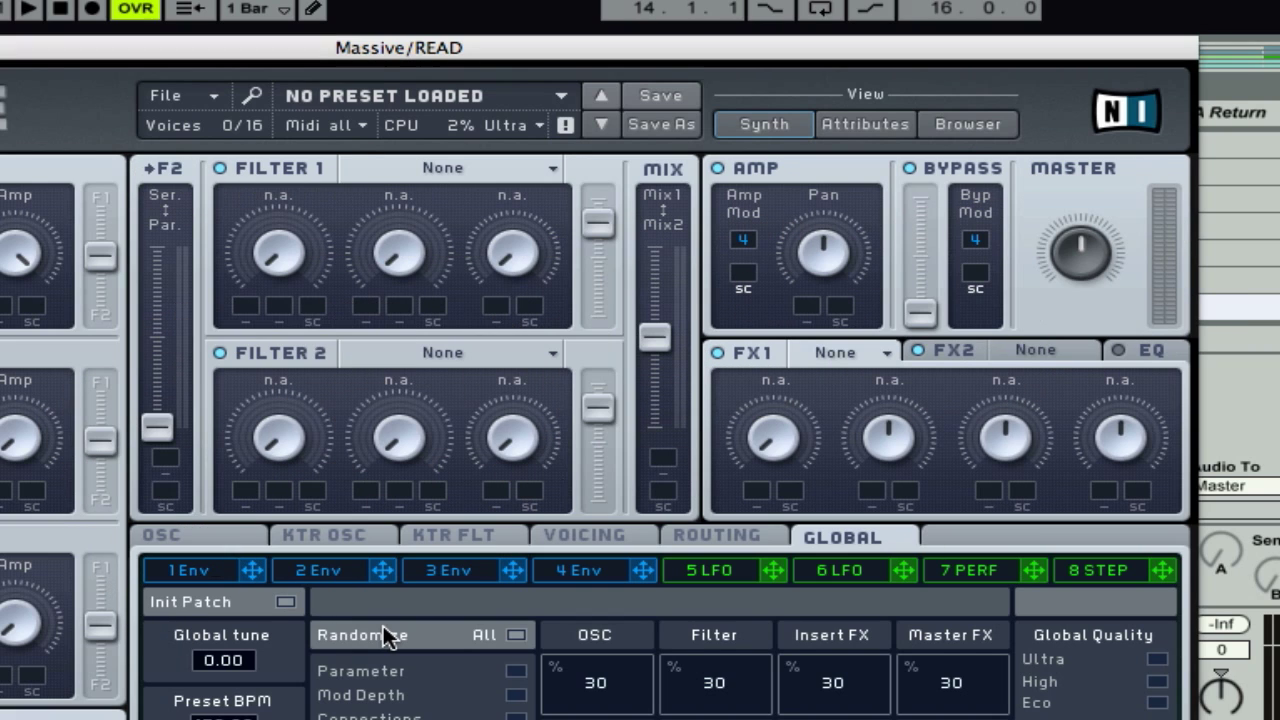
mouse_move(355, 275)
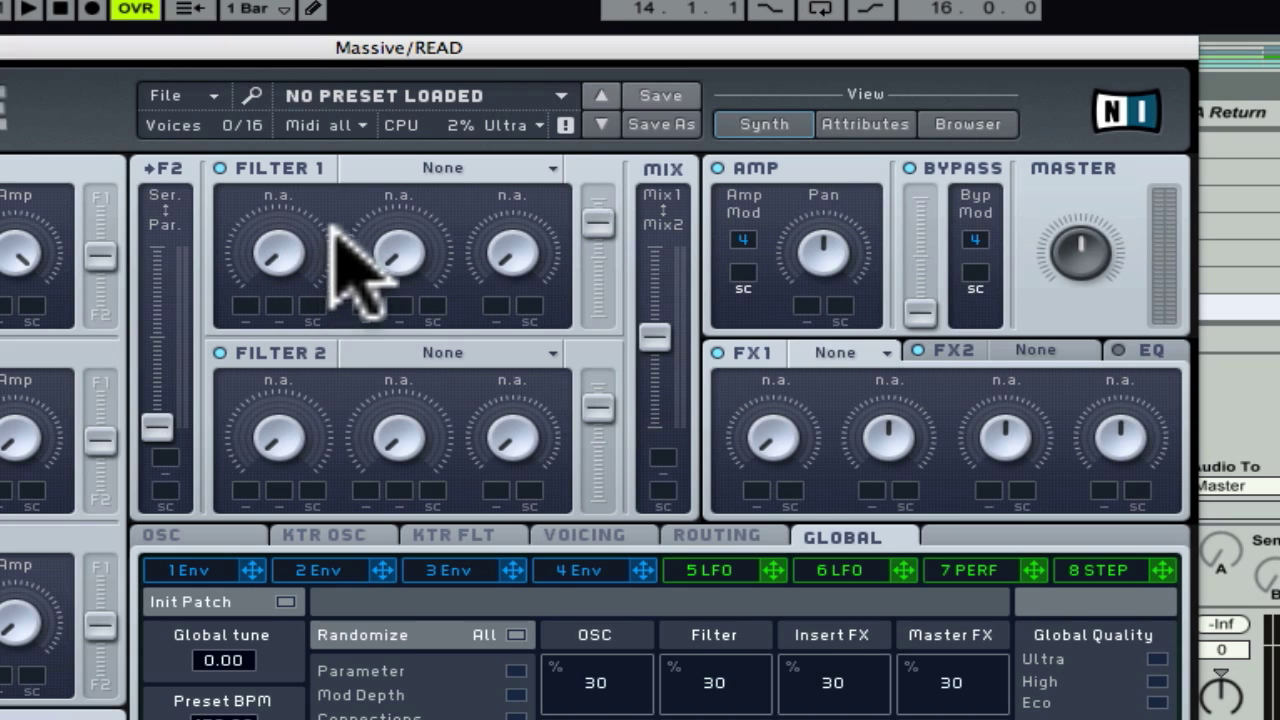
Set Filter 1's type to Lowpass 4
click(450, 167)
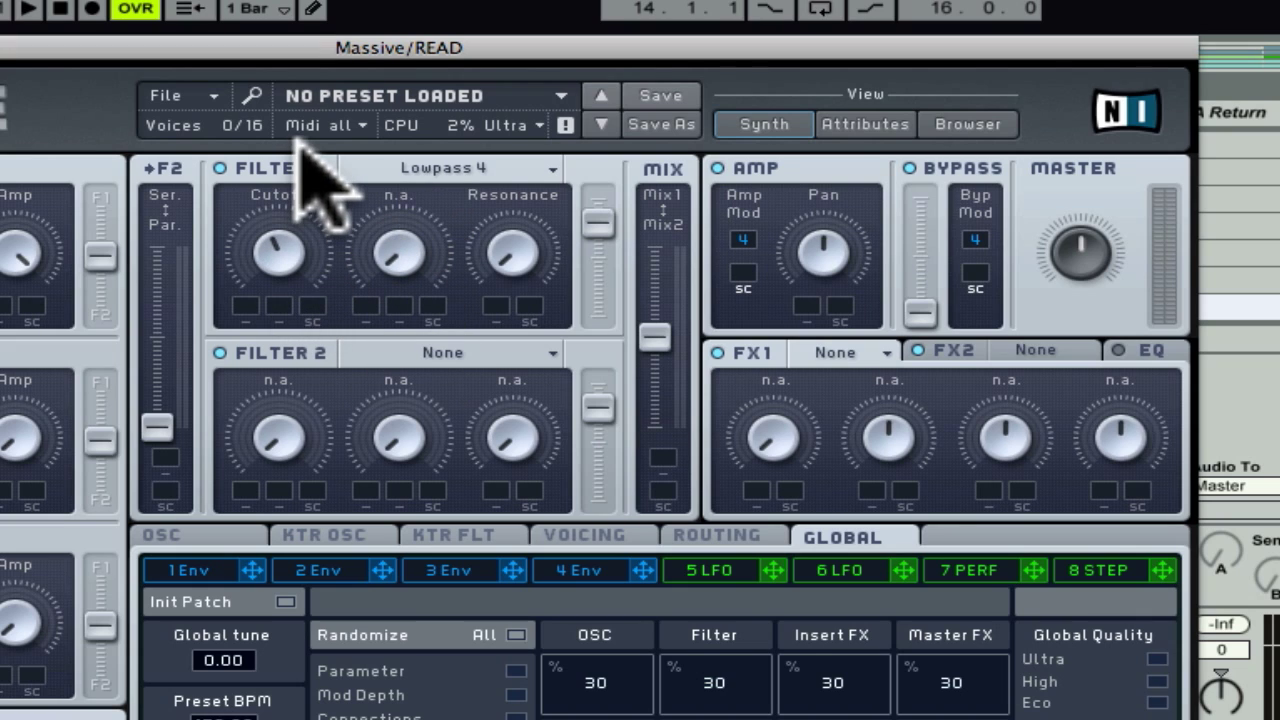
mouse_move(745, 390)
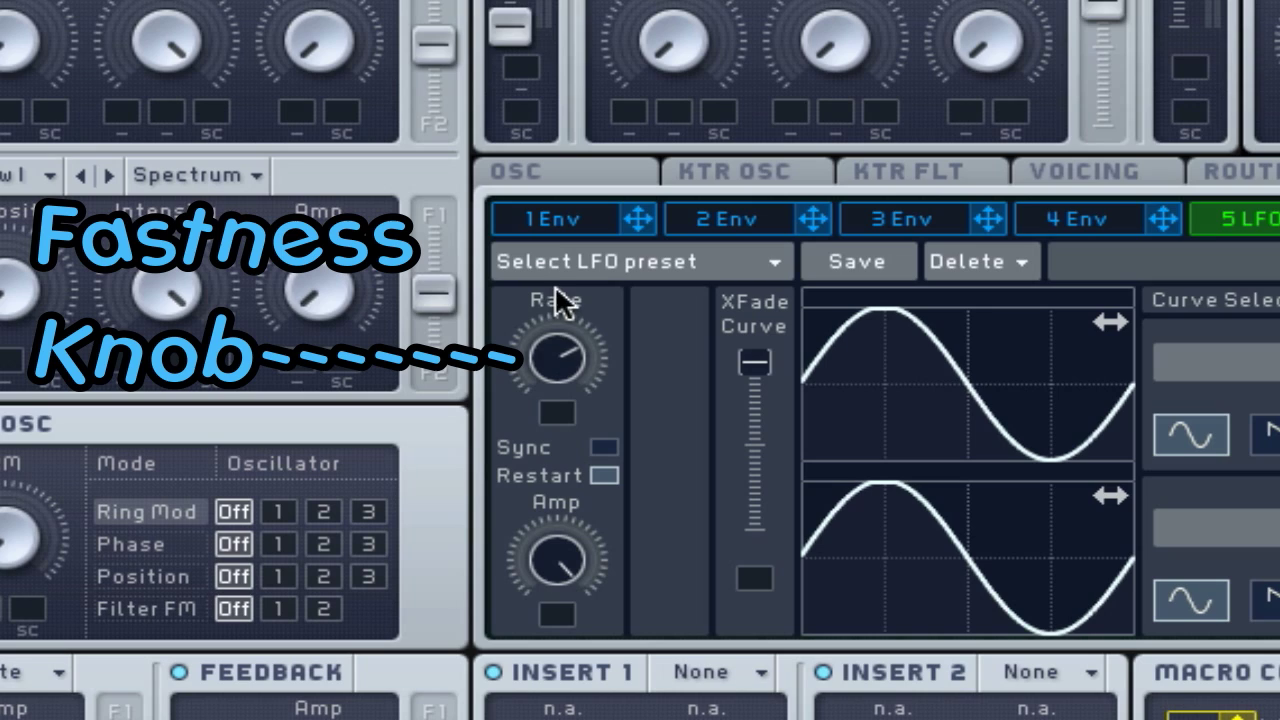
mouse_move(570, 360)
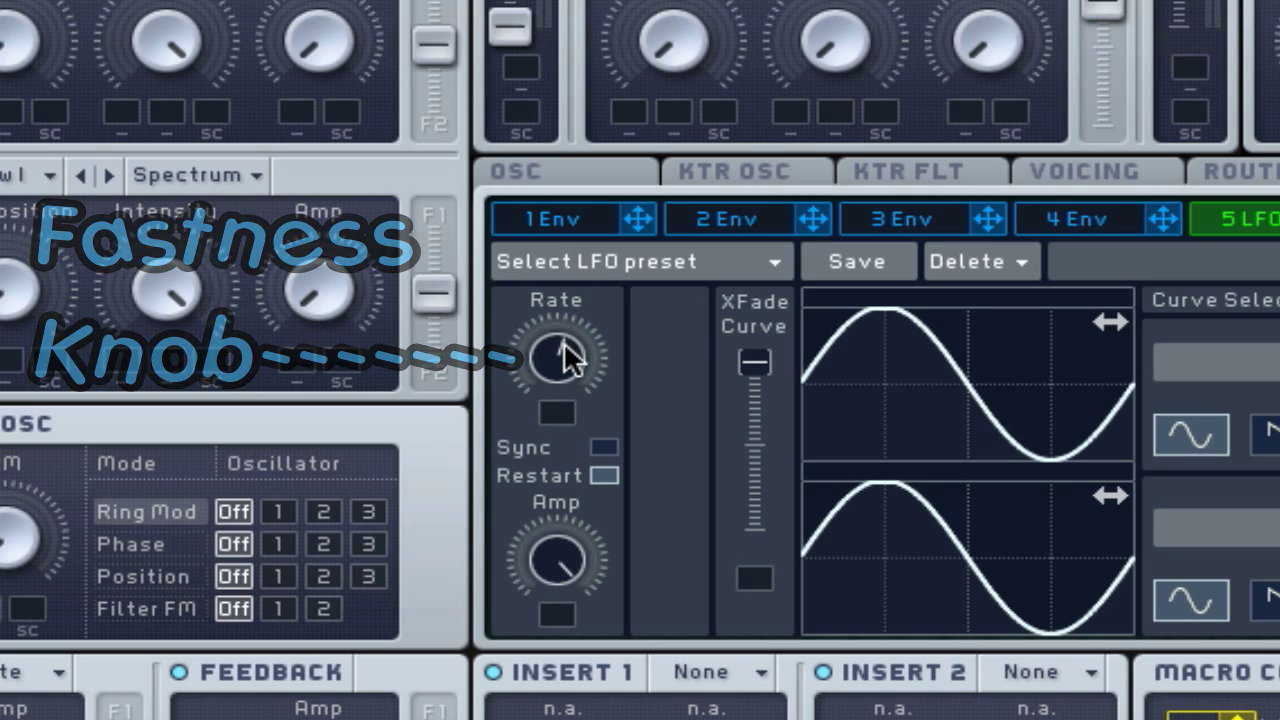